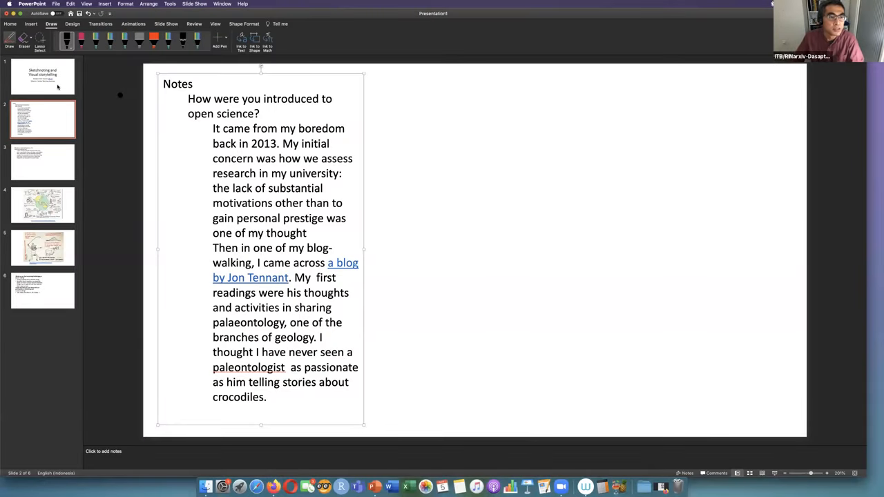
Step: Display the 'Sketchnoting and Visual storytelling' title slide from the slide pane
{"action": "left_click", "coordinate": [42, 76]}
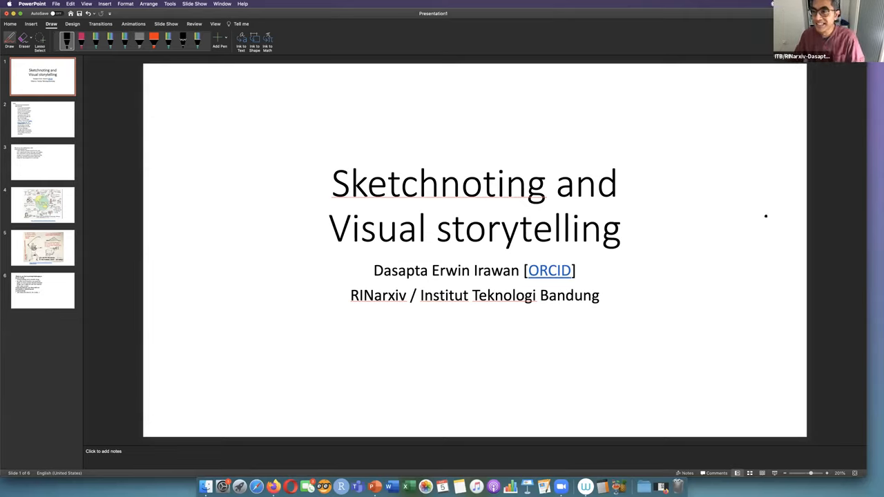
{"action": "mouse_move", "coordinate": [820, 282]}
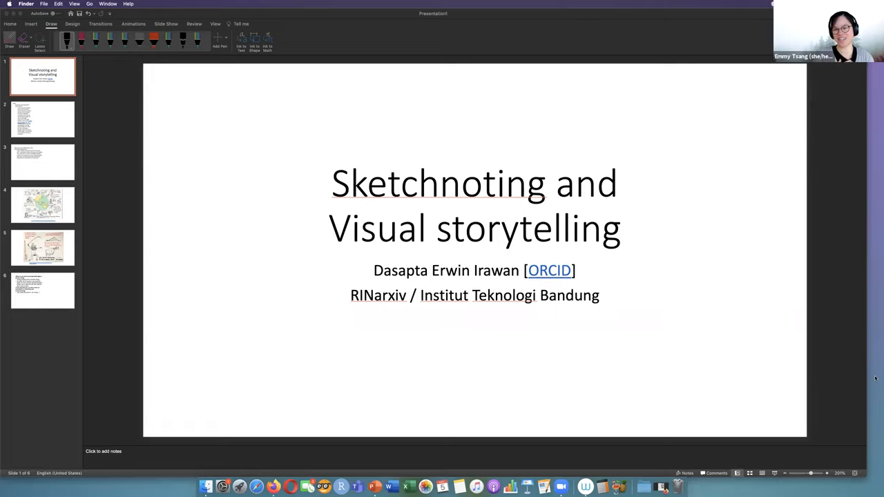
{"action": "mouse_move", "coordinate": [488, 339]}
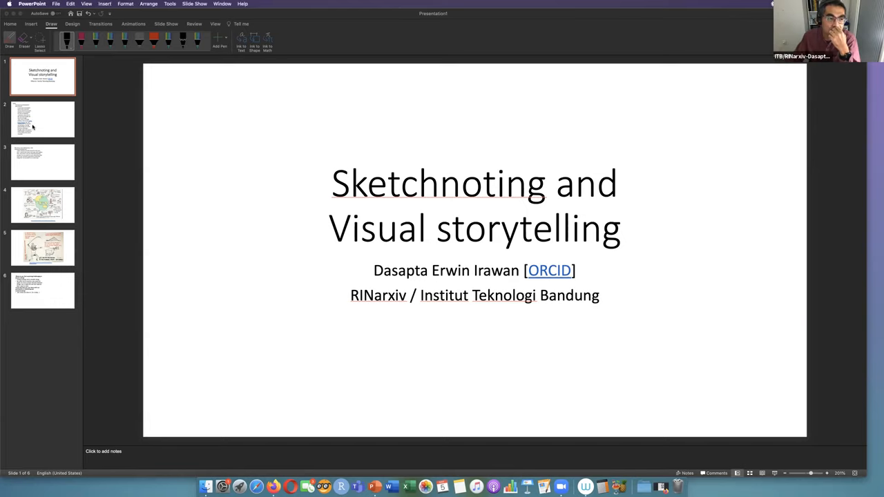
Step: On the open science notes slide, sketch a simple figure and hand-letter BOREDOM beside it
{"action": "left_click", "coordinate": [42, 119]}
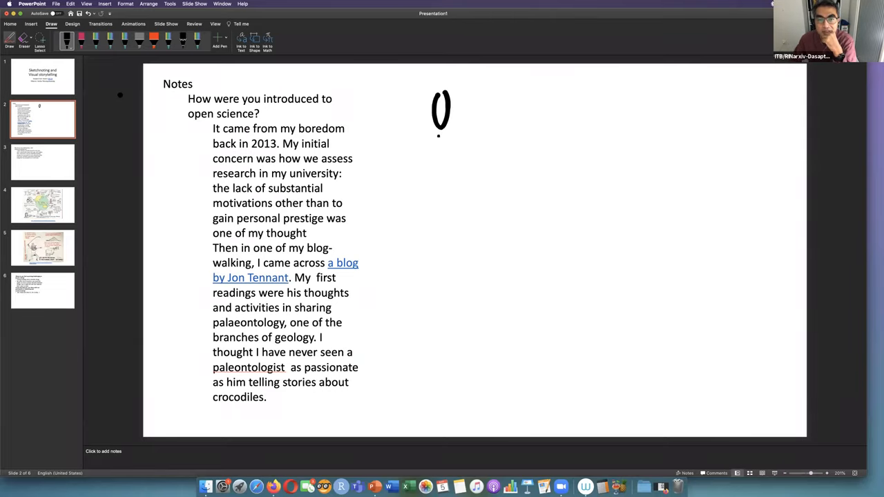
{"action": "left_click_drag", "start_coordinate": [440, 111], "coordinate": [421, 166]}
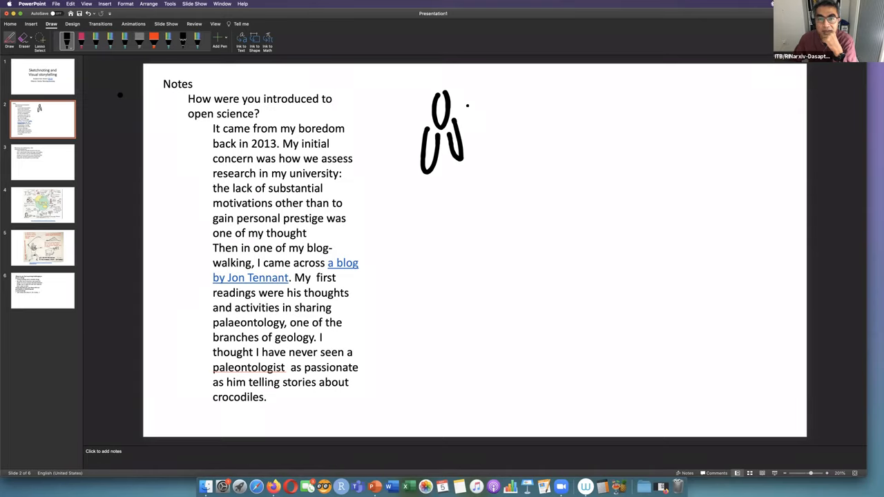
{"action": "left_click_drag", "start_coordinate": [469, 104], "coordinate": [486, 93]}
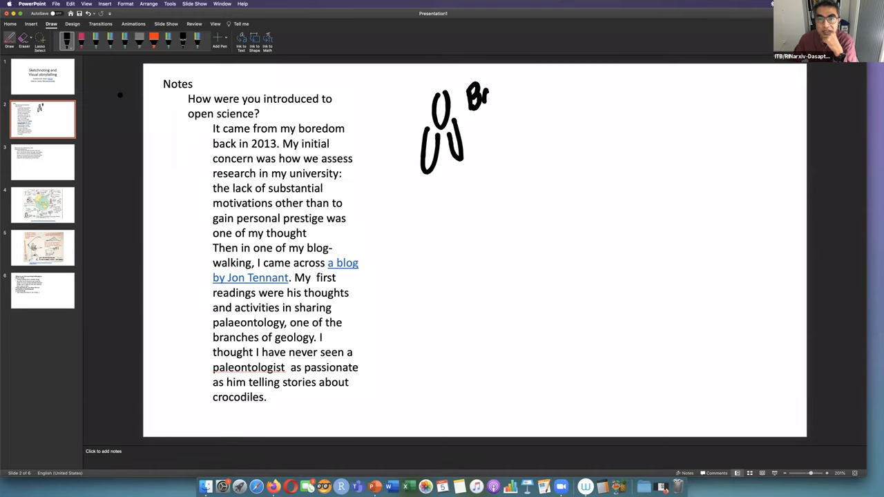
{"action": "left_click_drag", "start_coordinate": [483, 96], "coordinate": [528, 97]}
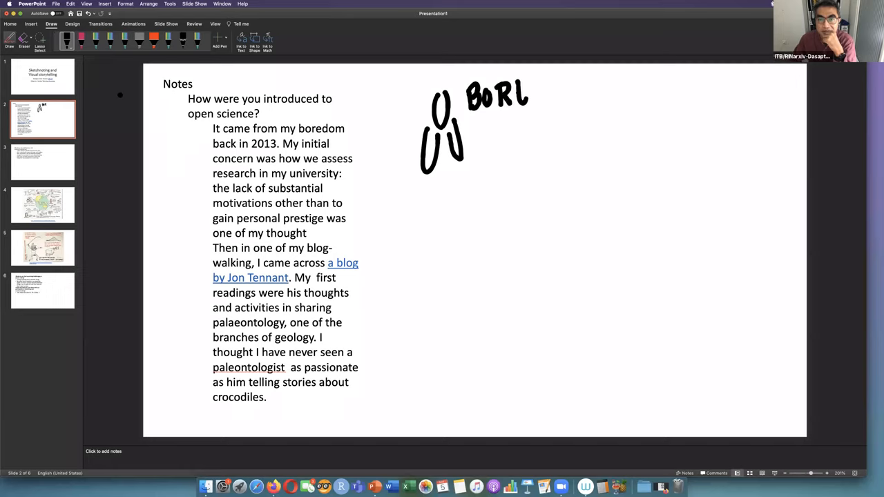
{"action": "left_click_drag", "start_coordinate": [511, 90], "coordinate": [563, 97]}
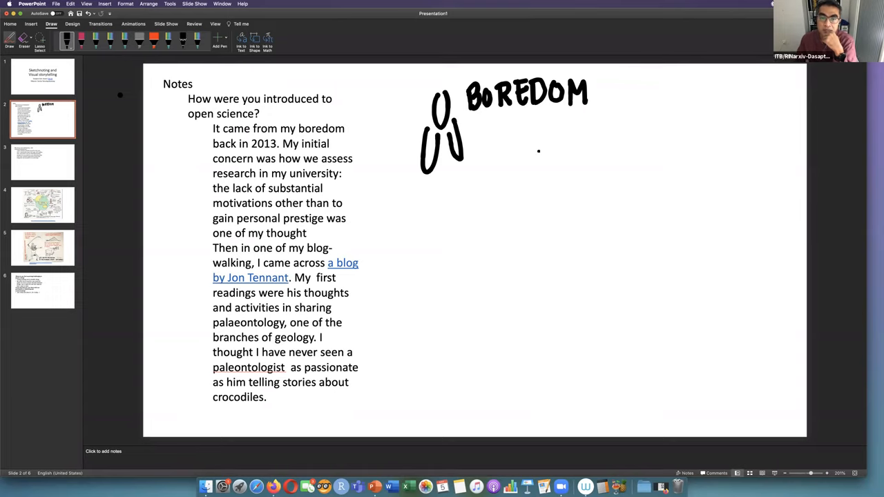
Step: Underline BOREDOM, then sketch a checklist clipboard and a number-1 medal with ribbon tails
{"action": "left_click_drag", "start_coordinate": [487, 121], "coordinate": [545, 118]}
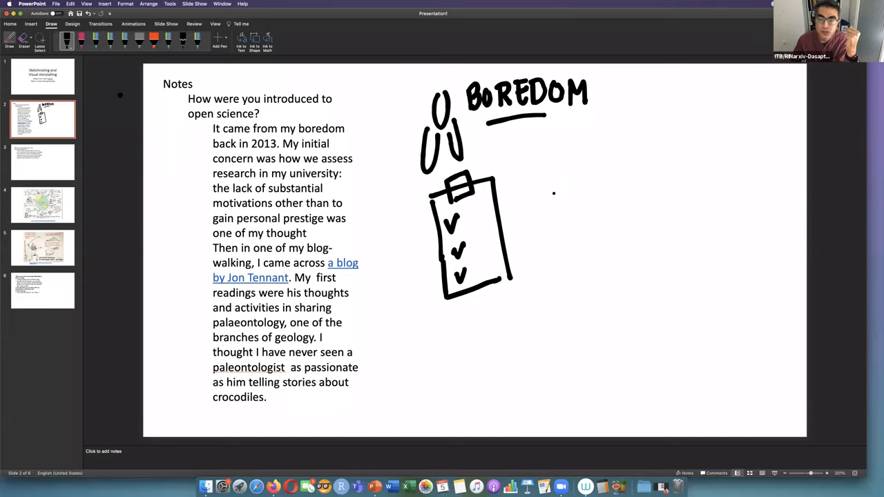
{"action": "left_click_drag", "start_coordinate": [553, 194], "coordinate": [583, 159]}
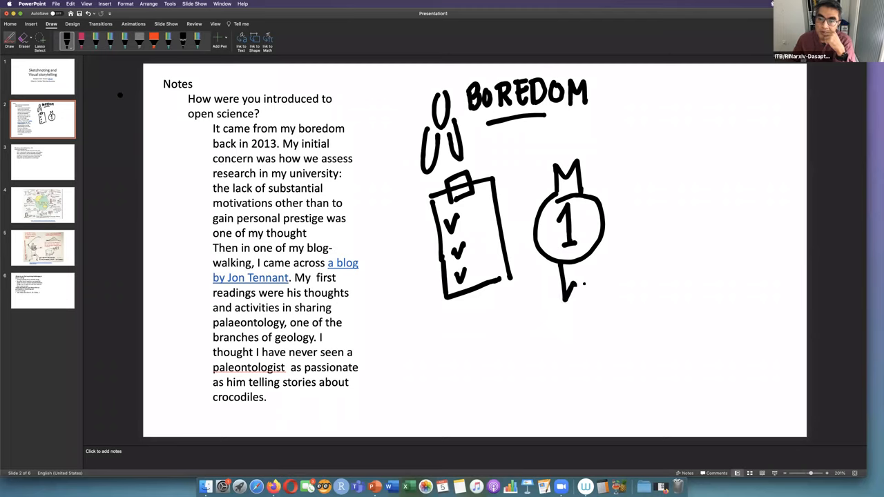
{"action": "left_click_drag", "start_coordinate": [583, 283], "coordinate": [566, 297]}
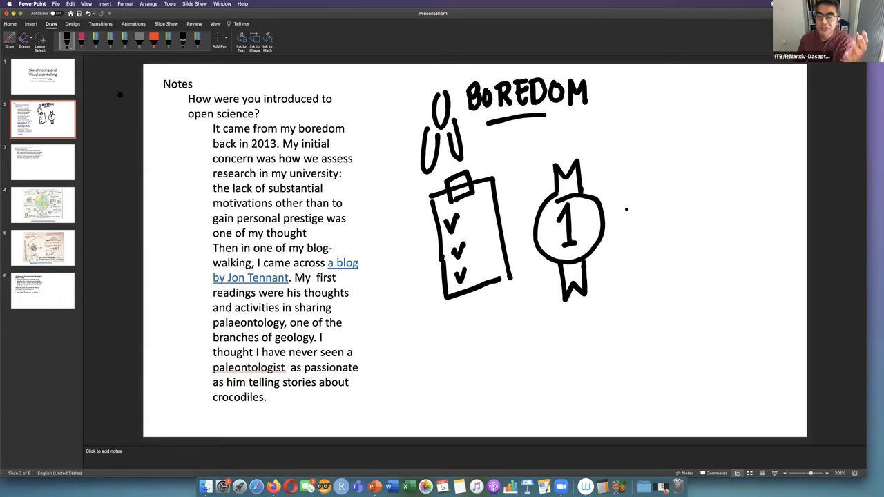
{"action": "mouse_move", "coordinate": [634, 216]}
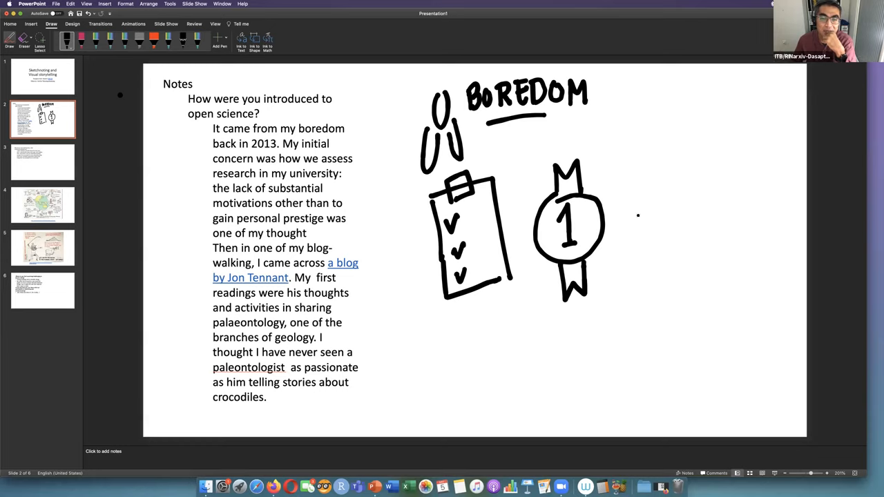
Step: Draw a stick figure right of the medal with spiky hair, dark glasses and lightning-bolt shirt
{"action": "left_click_drag", "start_coordinate": [663, 179], "coordinate": [694, 221]}
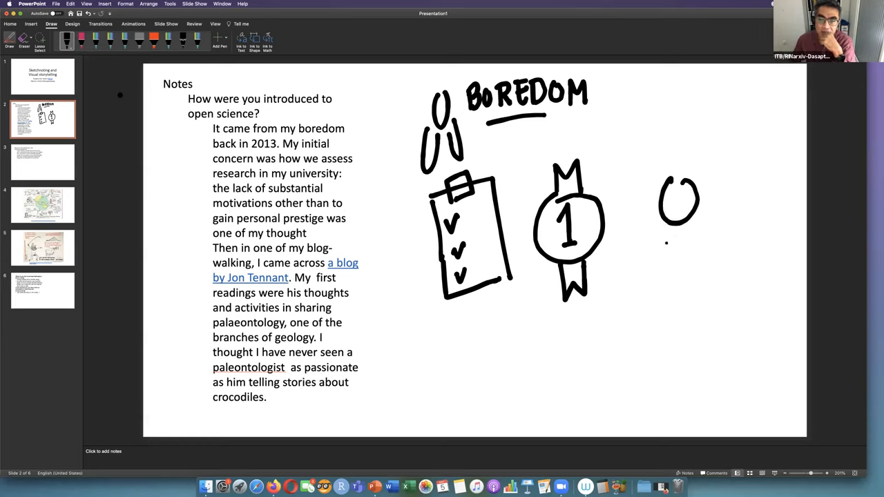
{"action": "left_click_drag", "start_coordinate": [666, 221], "coordinate": [698, 283]}
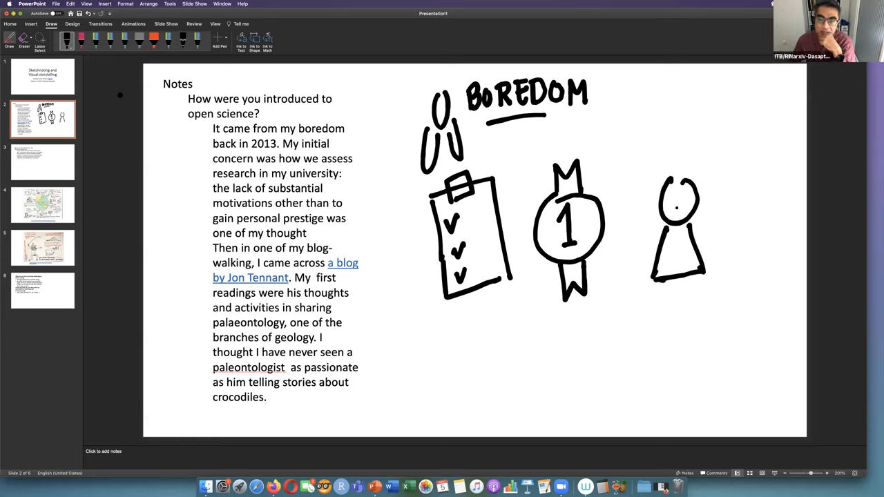
{"action": "left_click_drag", "start_coordinate": [666, 204], "coordinate": [680, 207]}
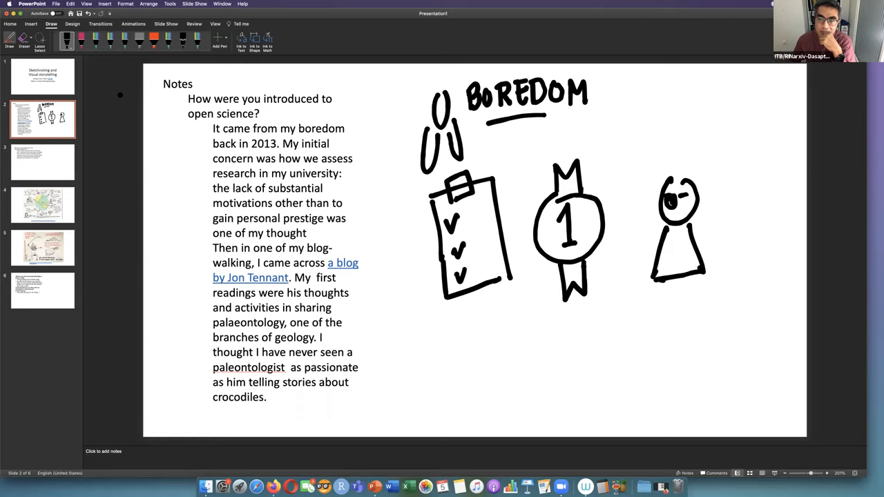
{"action": "left_click_drag", "start_coordinate": [659, 179], "coordinate": [683, 200]}
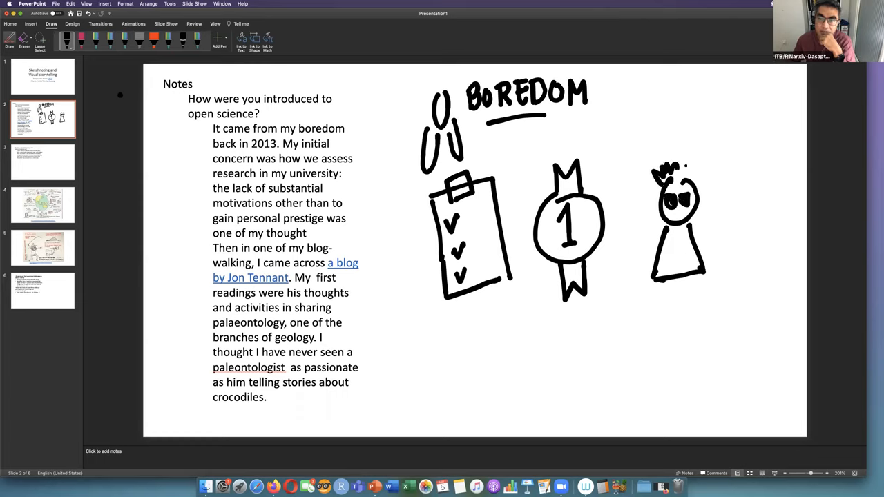
{"action": "left_click_drag", "start_coordinate": [660, 176], "coordinate": [694, 169]}
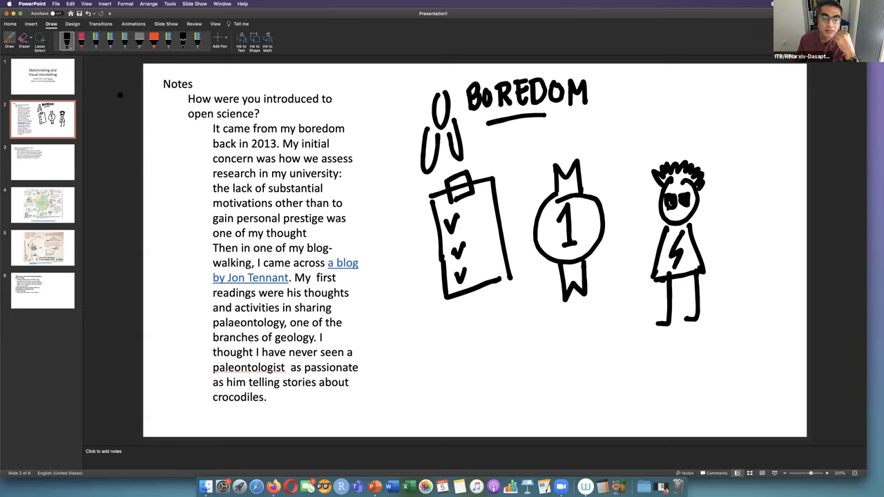
{"action": "mouse_move", "coordinate": [642, 233]}
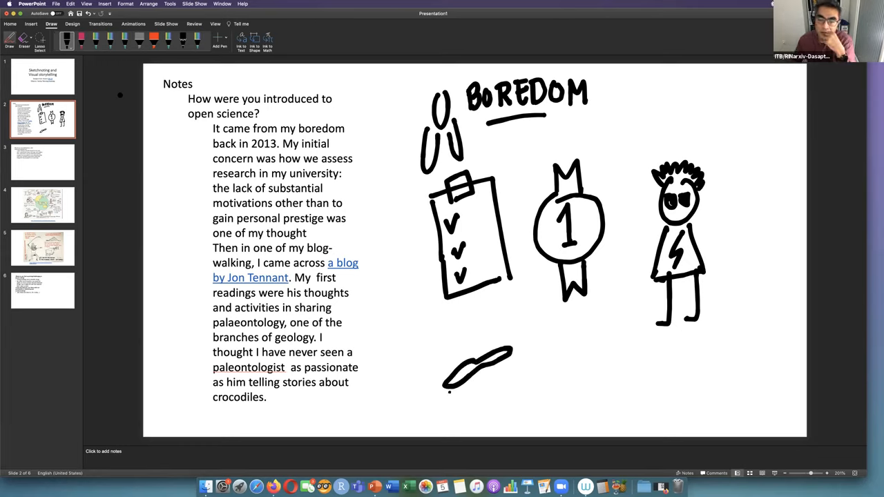
Step: Sketch a crocodile with head, body, jagged back ridges and teeth below the checklist
{"action": "left_click_drag", "start_coordinate": [449, 387], "coordinate": [511, 352]}
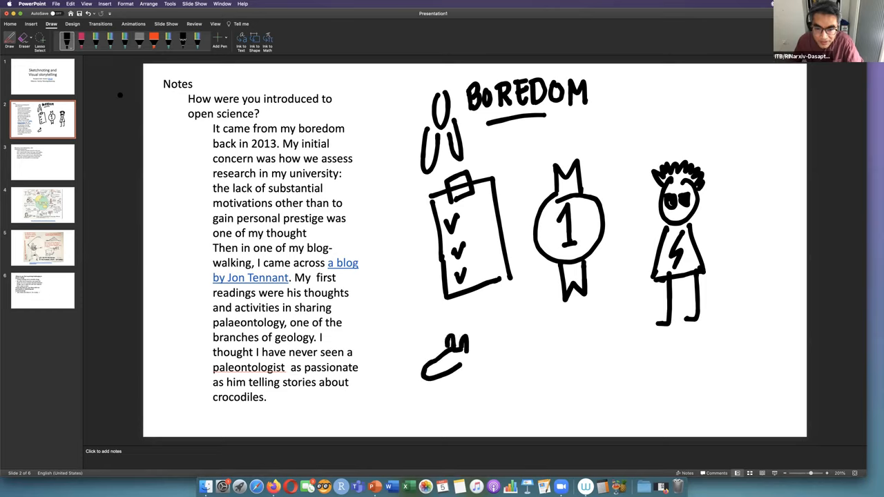
{"action": "left_click_drag", "start_coordinate": [449, 352], "coordinate": [497, 328]}
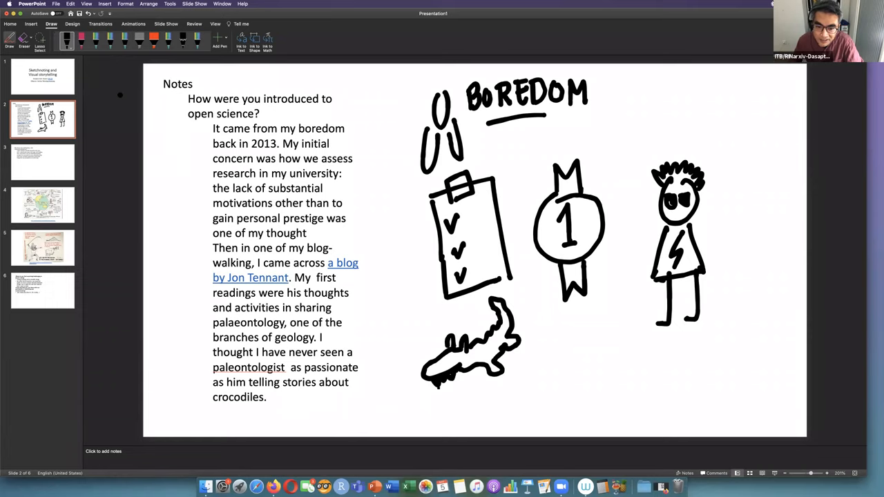
{"action": "left_click_drag", "start_coordinate": [429, 391], "coordinate": [473, 362]}
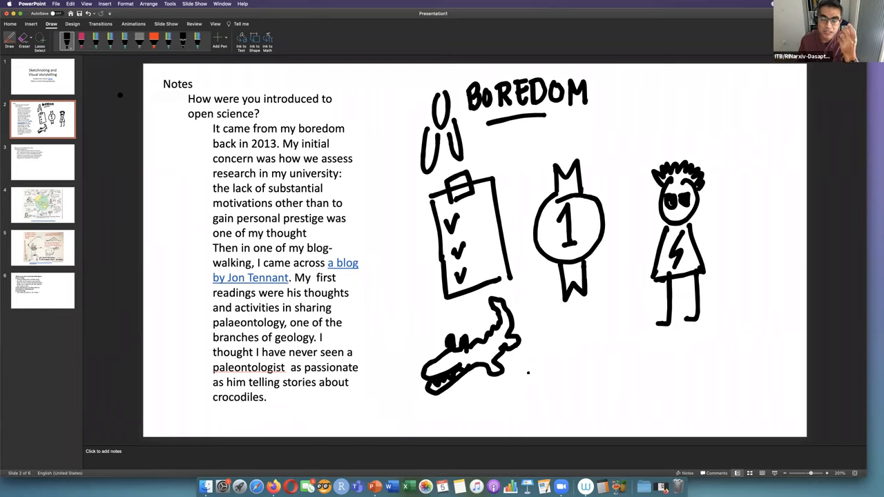
{"action": "mouse_move", "coordinate": [530, 366]}
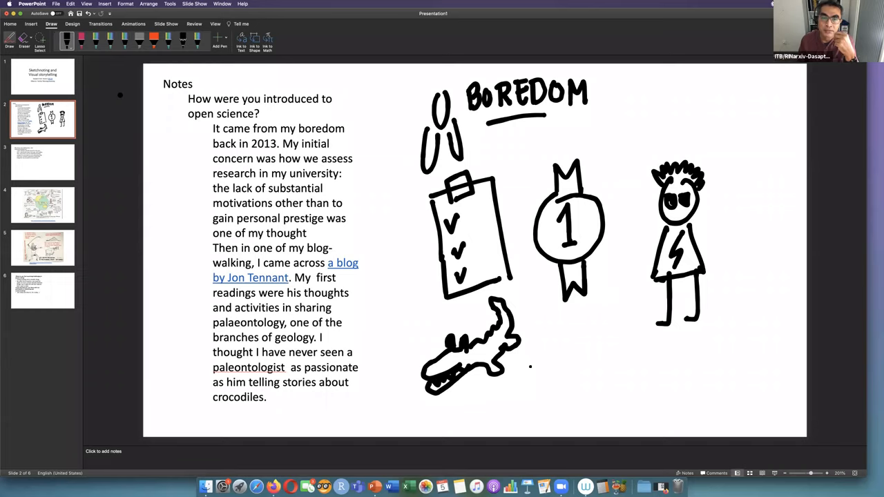
{"action": "mouse_move", "coordinate": [530, 365]}
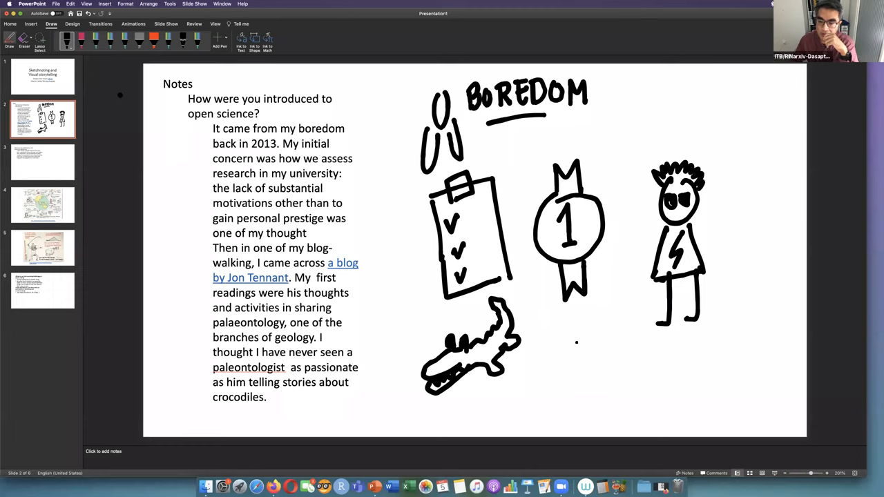
Step: Hand-letter 'INARXIV - COS' and a second 'RINARXIV - LIPI' line beside the crocodile
{"action": "left_click_drag", "start_coordinate": [570, 345], "coordinate": [608, 373]}
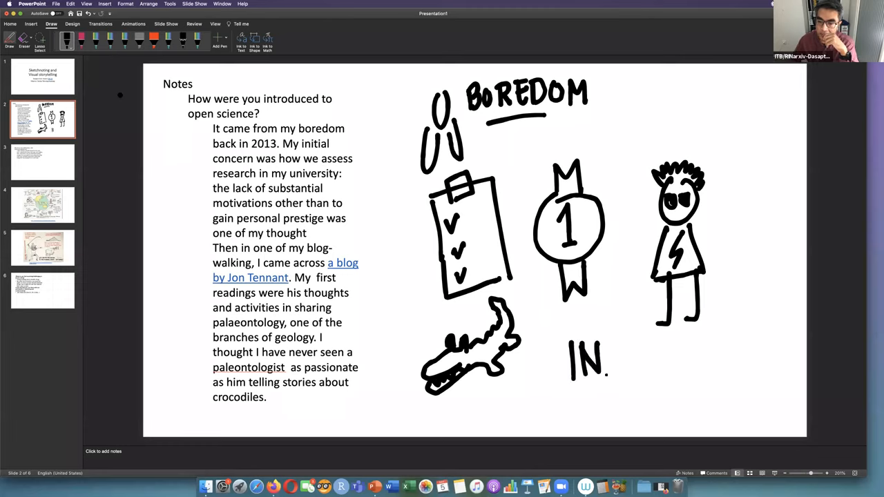
{"action": "left_click_drag", "start_coordinate": [611, 359], "coordinate": [652, 366]}
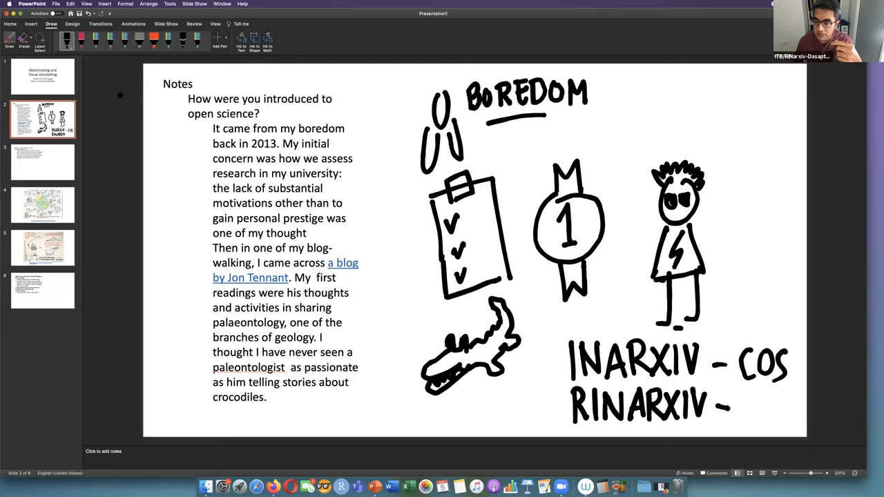
{"action": "left_click_drag", "start_coordinate": [735, 400], "coordinate": [763, 411]}
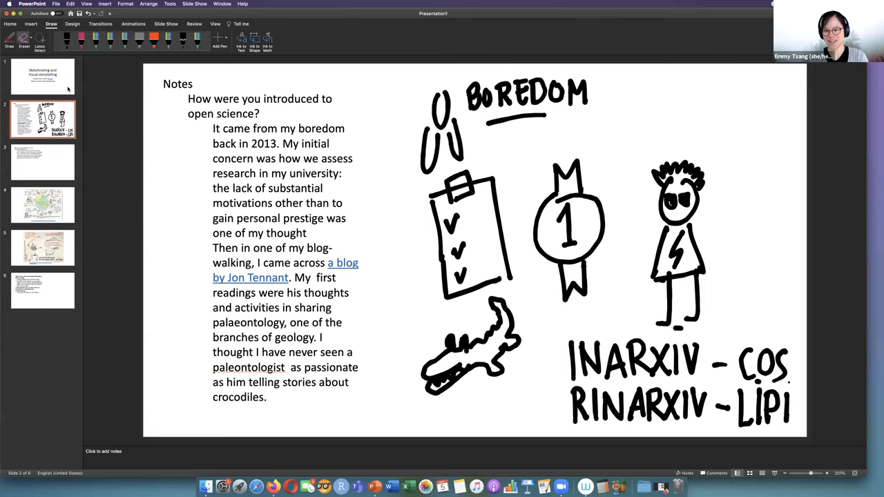
{"action": "mouse_move", "coordinate": [42, 76]}
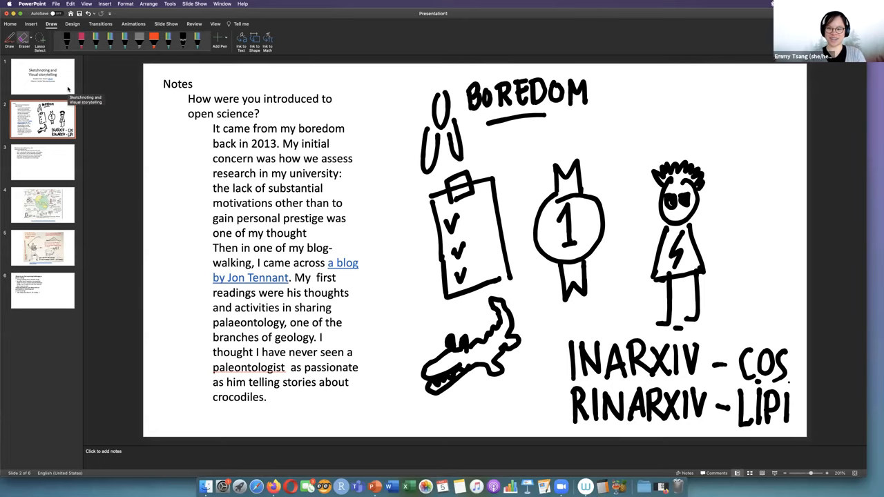
Step: Show slide 3, which asks why sketchnoting began
{"action": "left_click", "coordinate": [42, 163]}
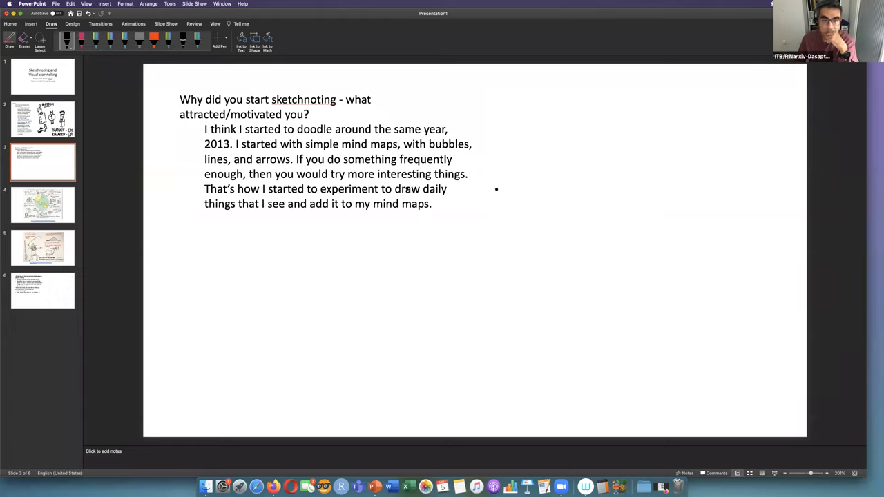
Step: Sketch a PPT window with a side panel and write 'verbal to visual' around a play icon
{"action": "left_click_drag", "start_coordinate": [518, 110], "coordinate": [600, 176]}
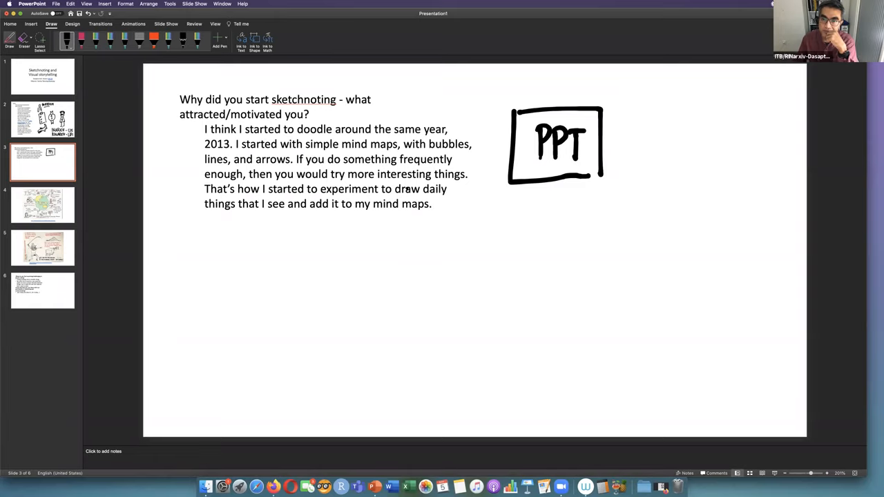
{"action": "left_click_drag", "start_coordinate": [531, 103], "coordinate": [531, 185]}
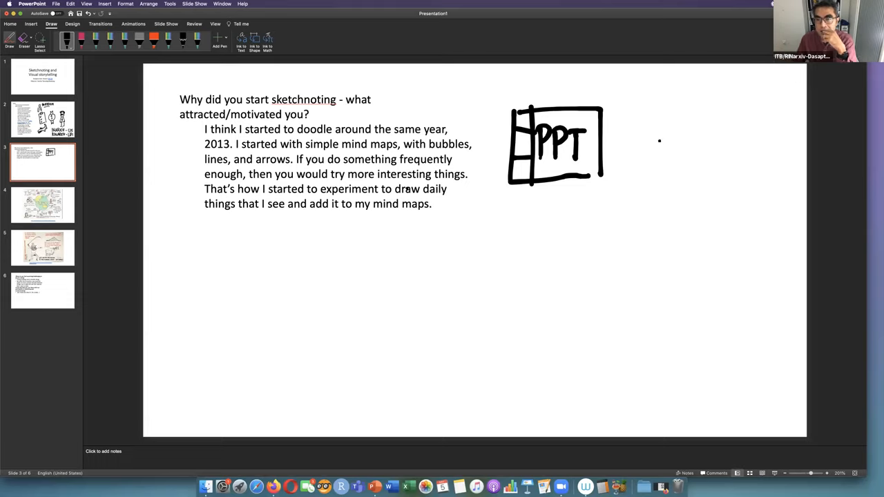
{"action": "left_click_drag", "start_coordinate": [655, 131], "coordinate": [664, 155]}
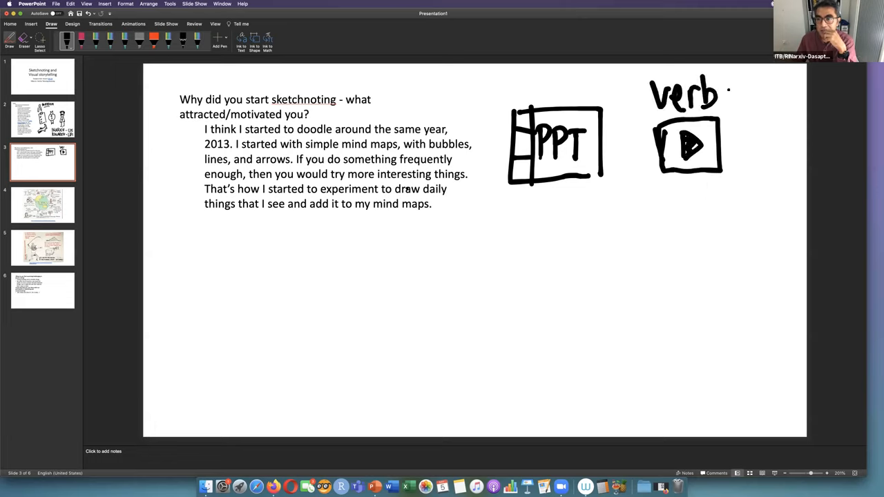
{"action": "left_click_drag", "start_coordinate": [718, 93], "coordinate": [750, 159]}
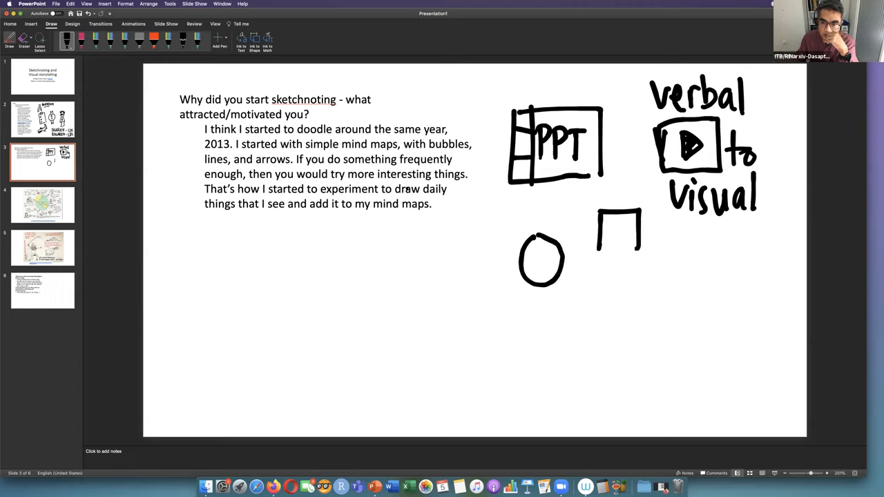
Step: Draw a central circle linked to four boxes below the PPT sketch
{"action": "left_click_drag", "start_coordinate": [592, 290], "coordinate": [633, 338]}
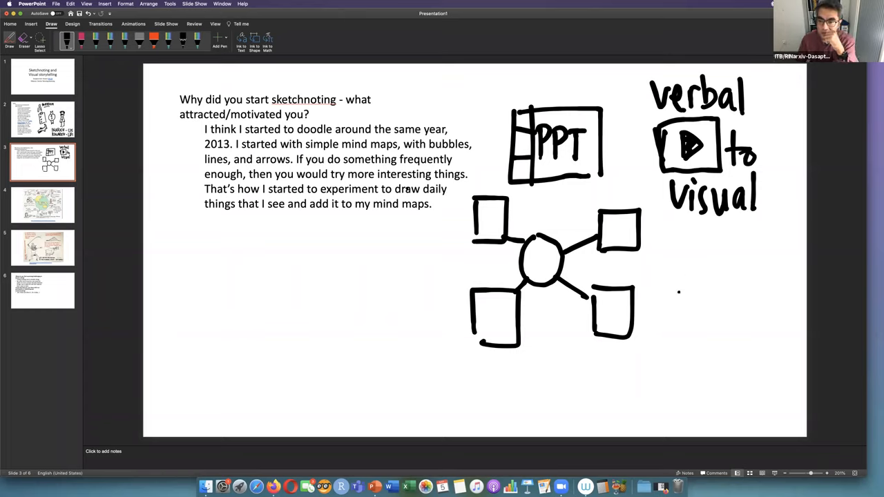
Step: Sketch a pencil, scissors and a looped doodle on slide 3, then move to slide 4
{"action": "left_click_drag", "start_coordinate": [697, 241], "coordinate": [697, 338]}
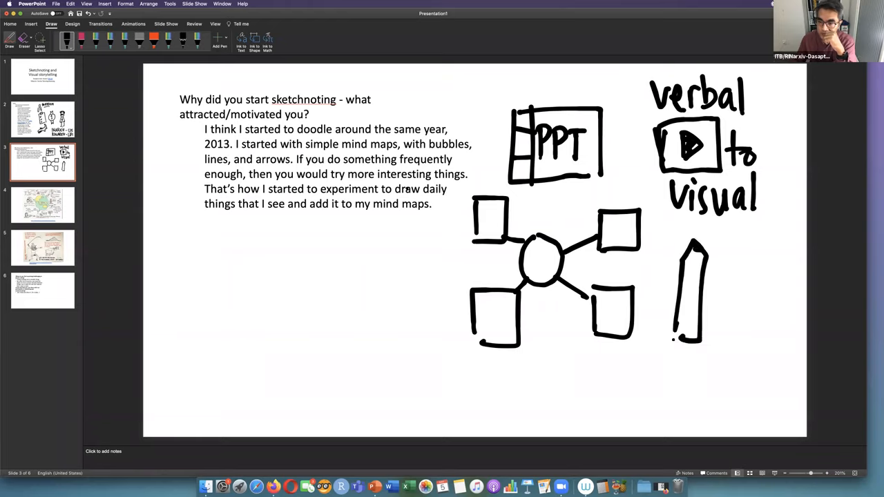
{"action": "left_click_drag", "start_coordinate": [673, 342], "coordinate": [698, 353]}
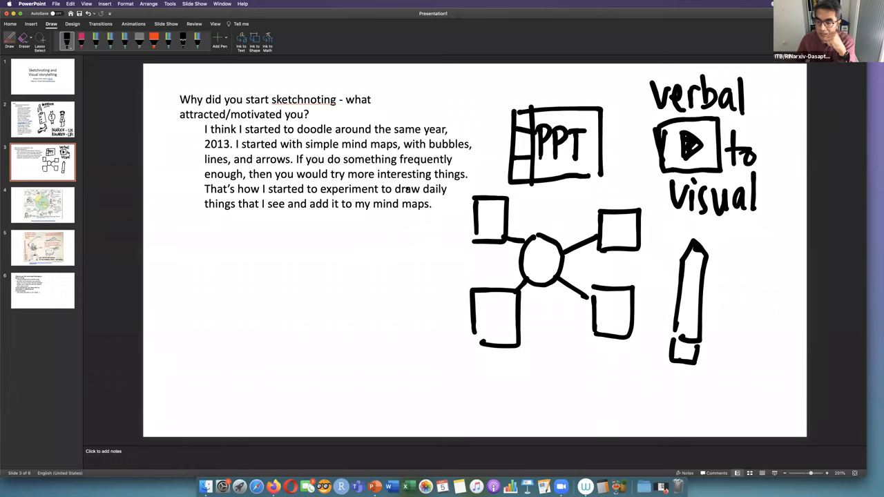
{"action": "left_click_drag", "start_coordinate": [628, 397], "coordinate": [715, 394]}
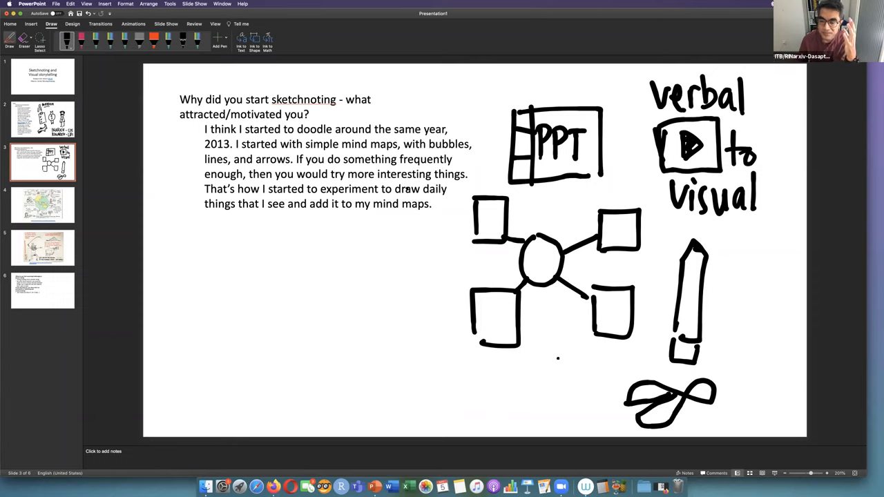
{"action": "left_click_drag", "start_coordinate": [483, 400], "coordinate": [563, 366]}
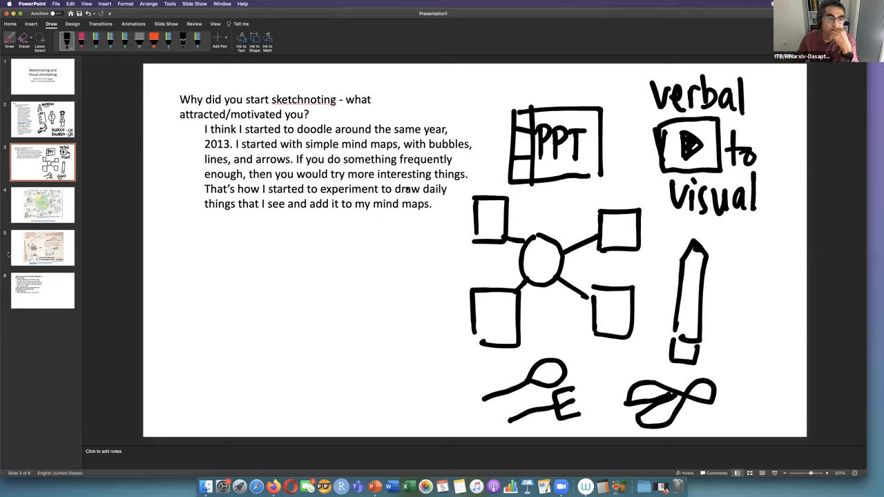
{"action": "left_click", "coordinate": [42, 204]}
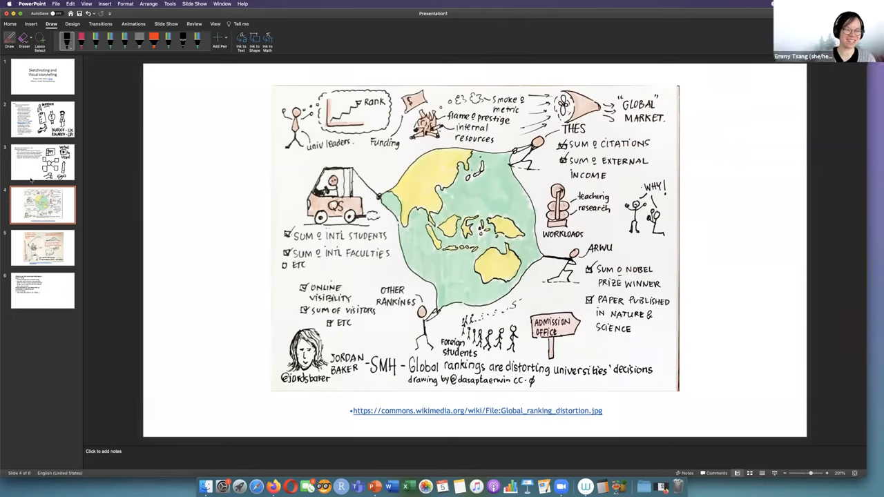
{"action": "mouse_move", "coordinate": [42, 163]}
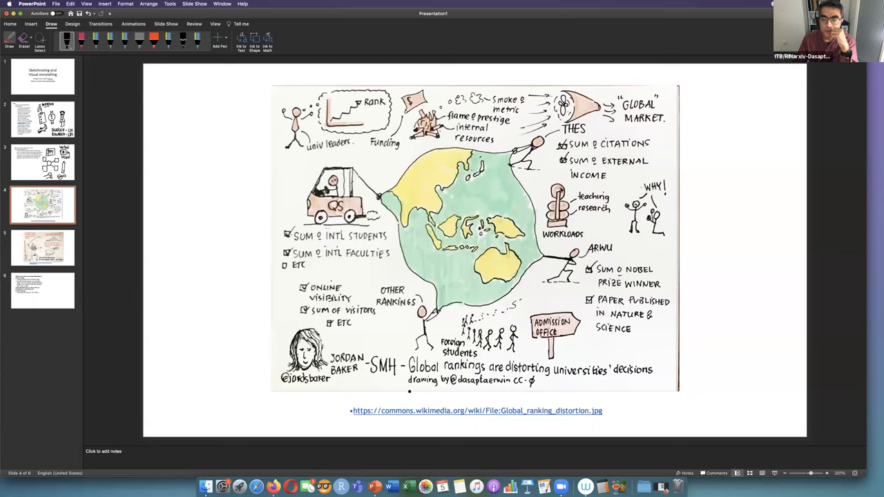
{"action": "mouse_move", "coordinate": [434, 395]}
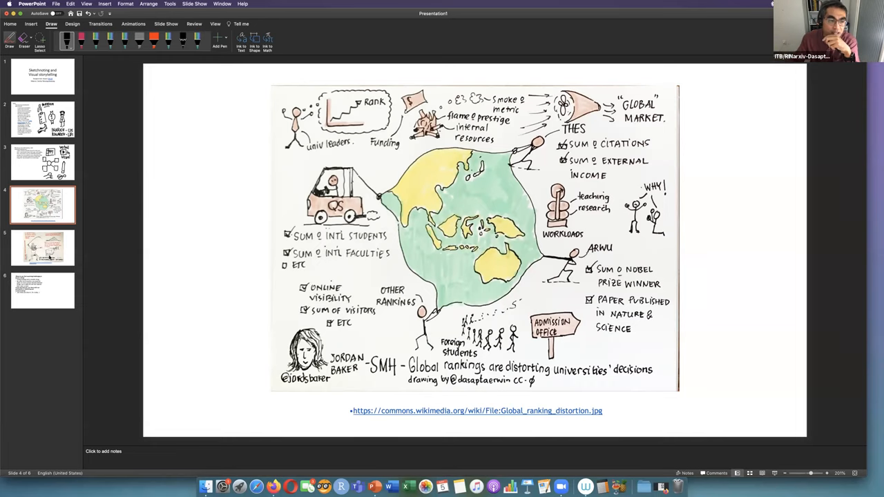
{"action": "left_click", "coordinate": [43, 247]}
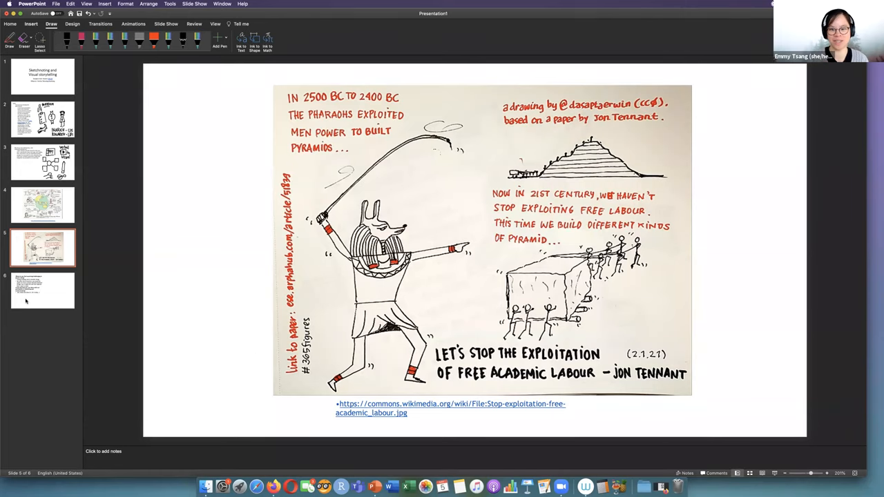
Step: Show slide 6 with the Q&A tips, briefly revisiting the exploitation illustration slide 5
{"action": "left_click", "coordinate": [42, 290]}
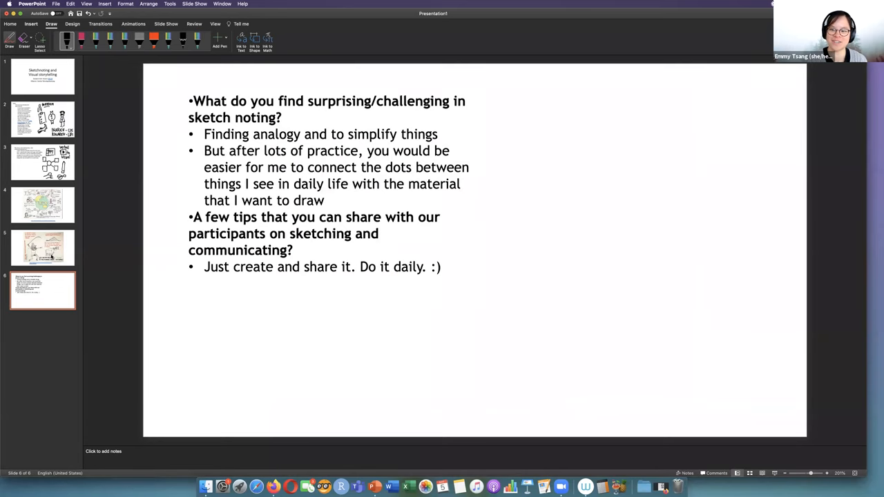
{"action": "left_click", "coordinate": [42, 247]}
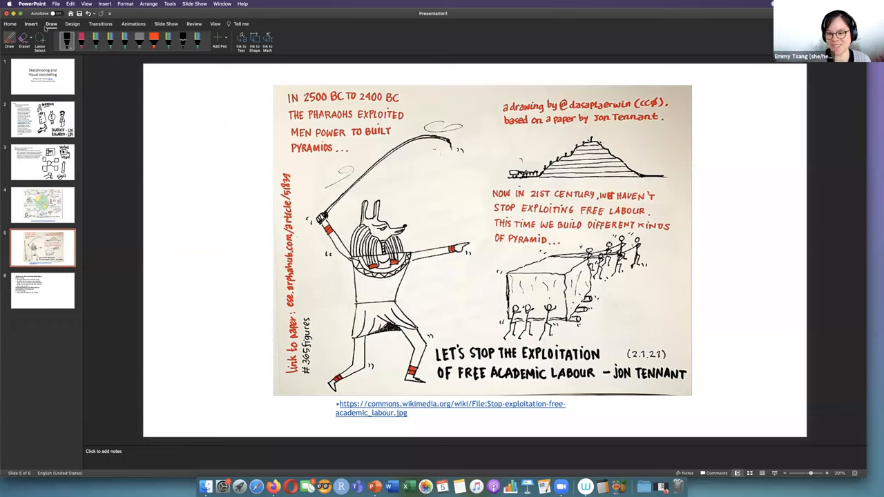
{"action": "mouse_move", "coordinate": [51, 292]}
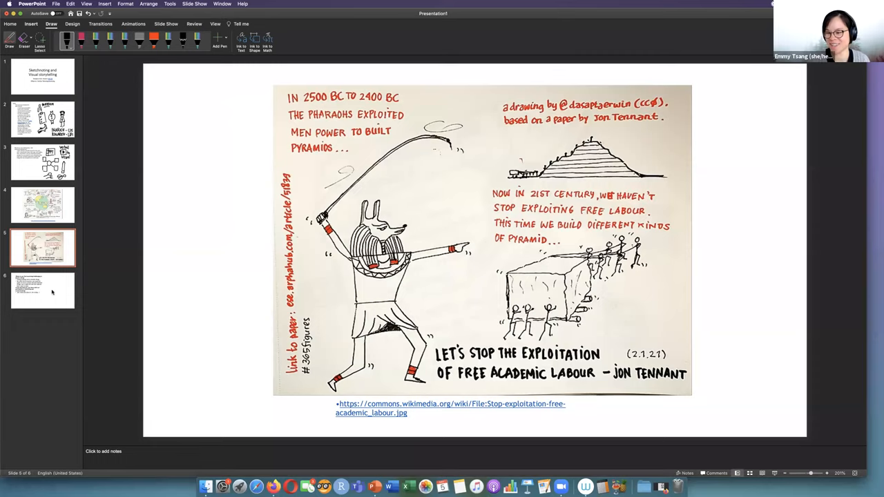
{"action": "left_click", "coordinate": [42, 290]}
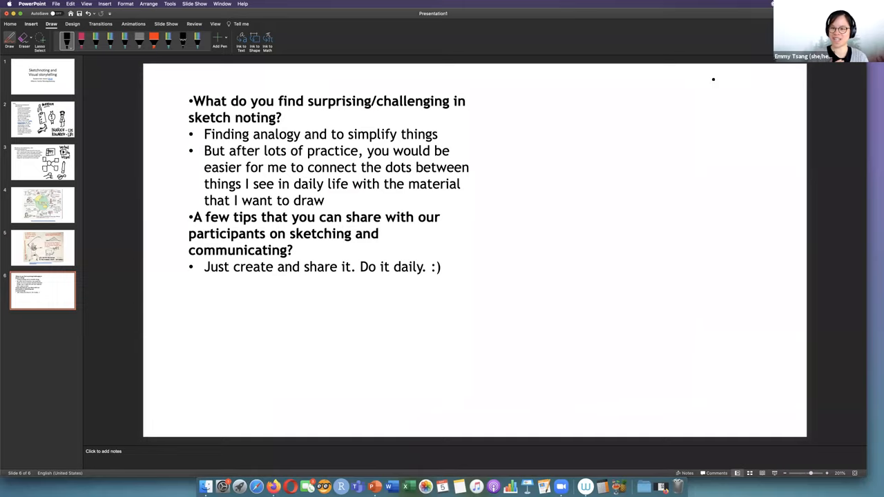
{"action": "mouse_move", "coordinate": [569, 197]}
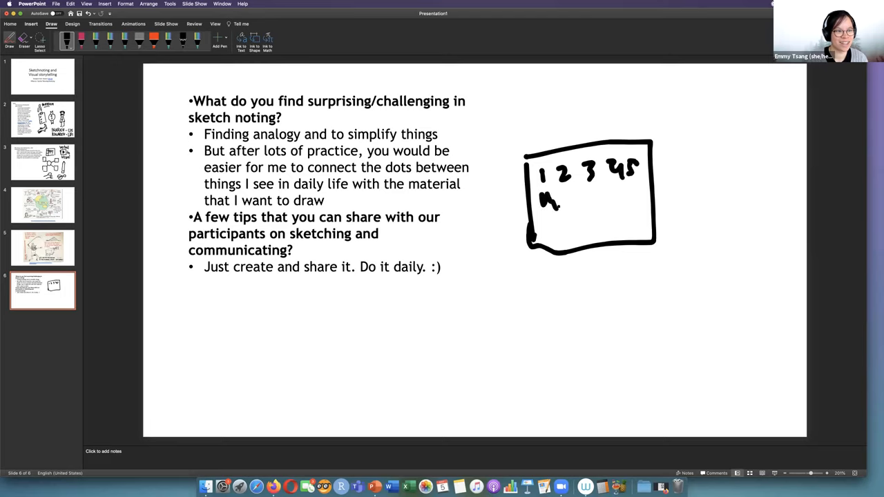
Step: Ink the weekday letters M T W T F beneath the numbers in the calendar box
{"action": "left_click_drag", "start_coordinate": [563, 197], "coordinate": [618, 196]}
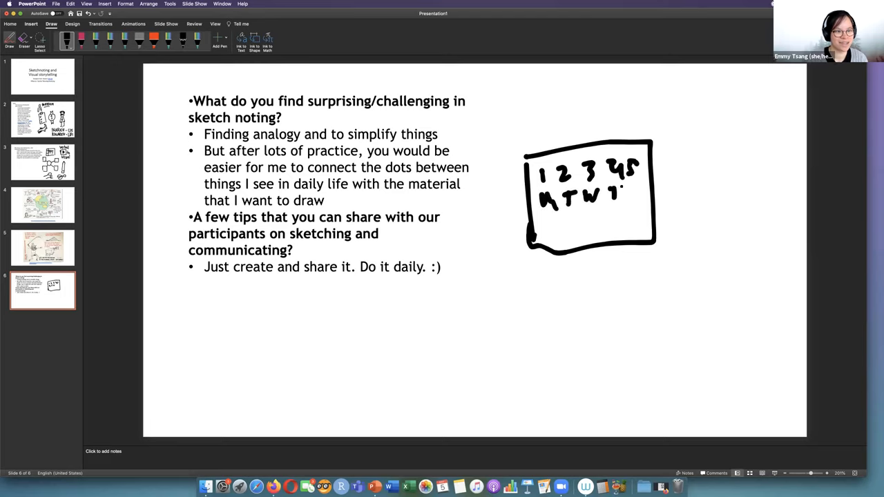
{"action": "left_click_drag", "start_coordinate": [608, 187], "coordinate": [618, 204]}
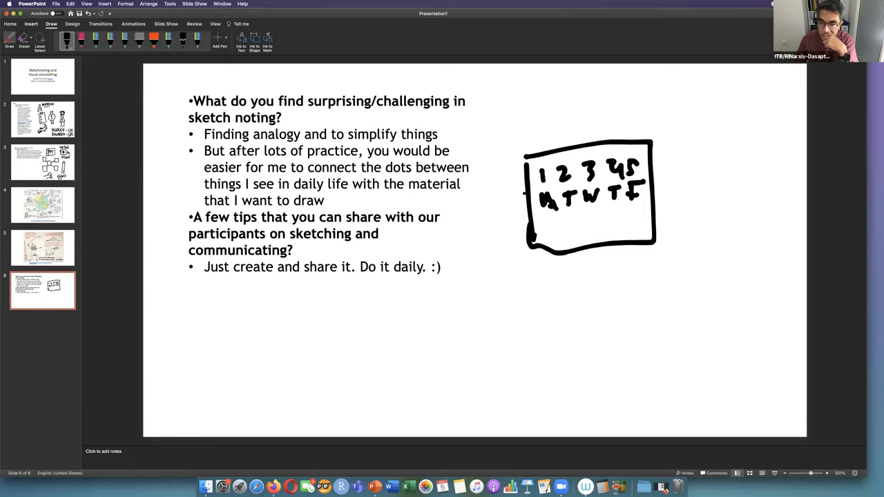
{"action": "left_click", "coordinate": [540, 342]}
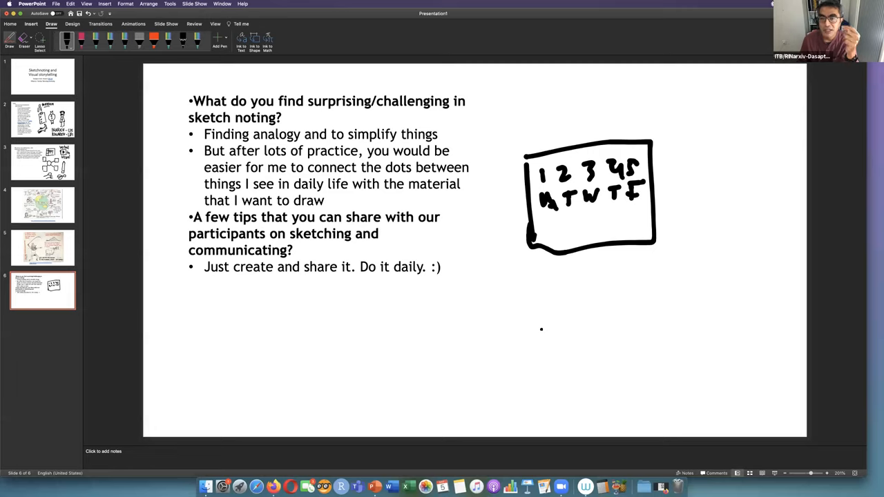
{"action": "mouse_move", "coordinate": [544, 326]}
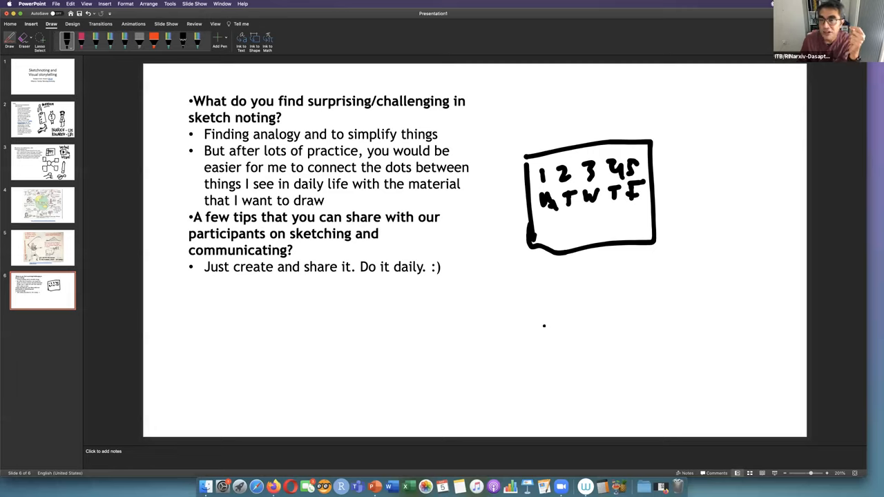